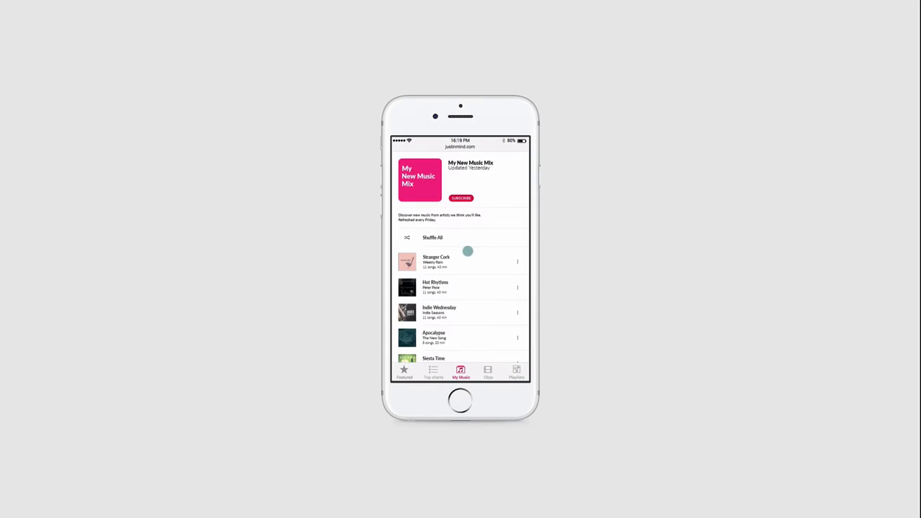
Step: Create a new iPhone 6 prototype that opens with a single blank Screen 1
scroll("down", 3)
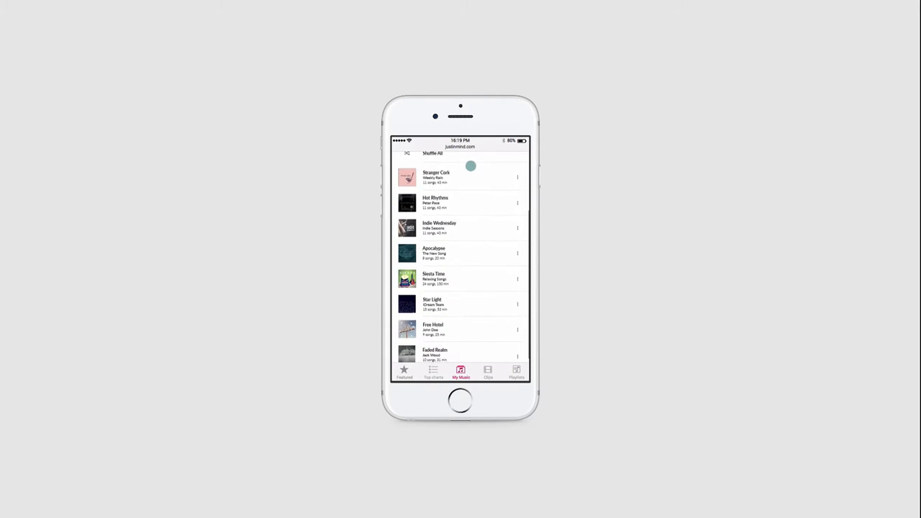
scroll("down", 3)
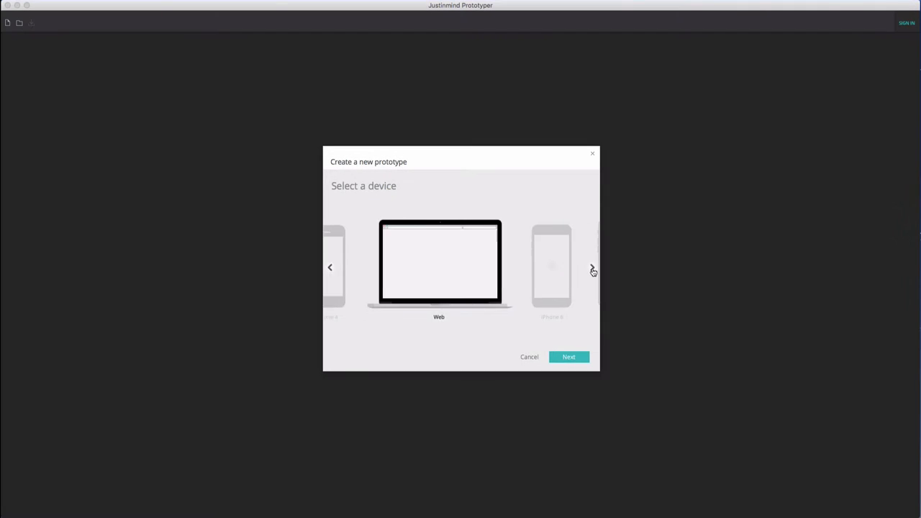
left_click(568, 357)
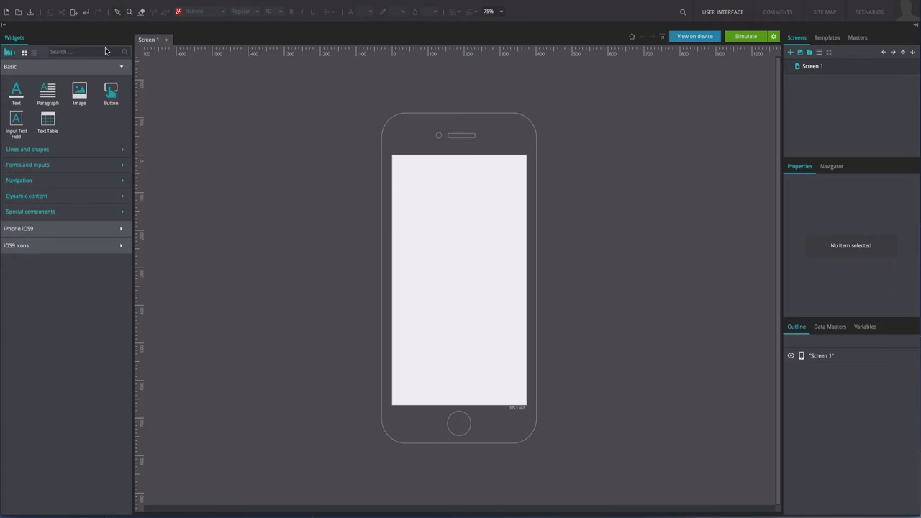
Step: Find the header widgets by searching 'head', ready to place Browser-header-tiny and Tab-bar
type("head")
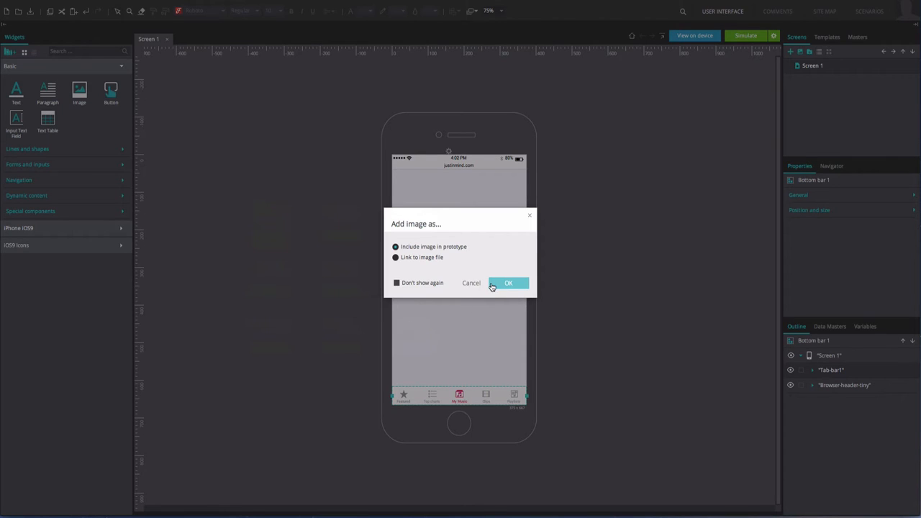
Step: Include the dropped music-list images in the prototype so nine song images fill Screen 1
left_click(509, 283)
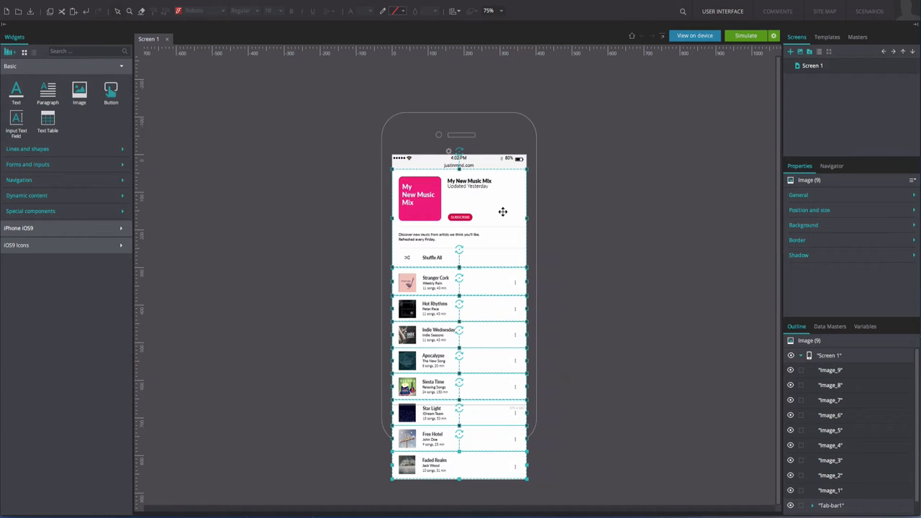
Step: Group the nine song images into Dynamic_Panel_1 and show its General properties
right_click(503, 211)
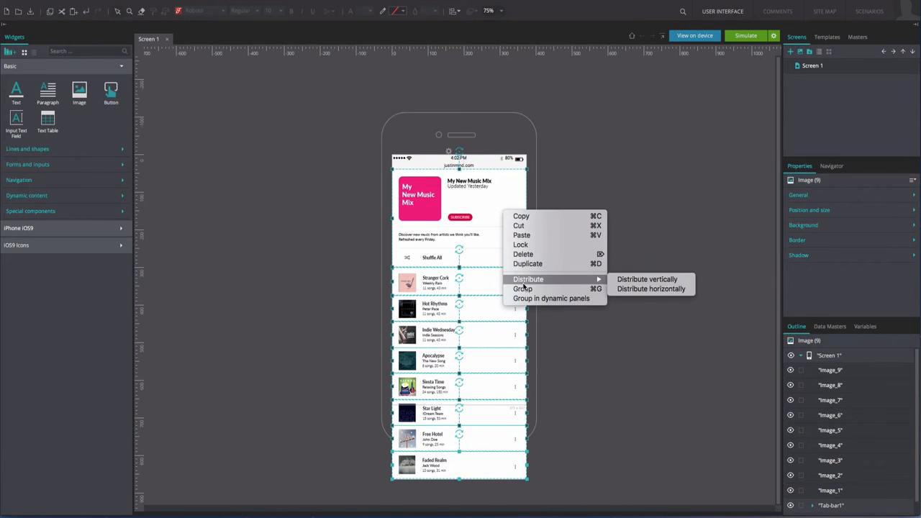
left_click(551, 298)
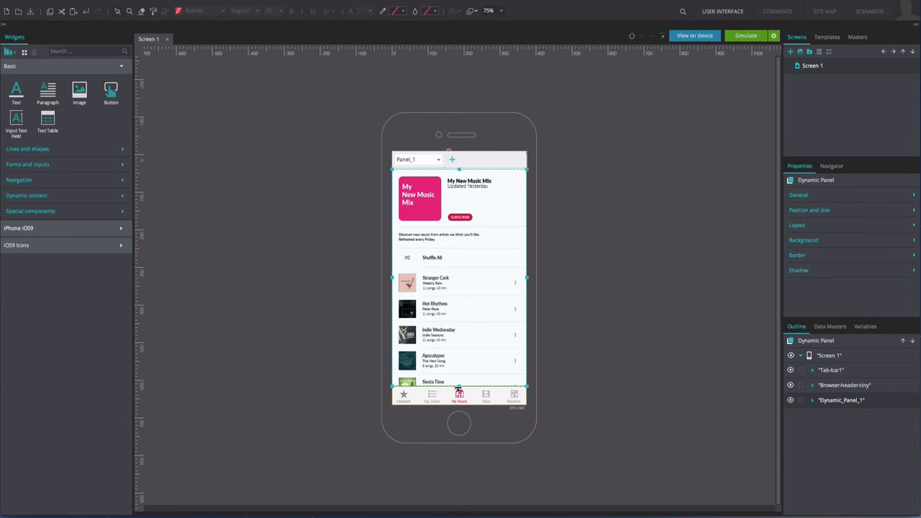
left_click(798, 195)
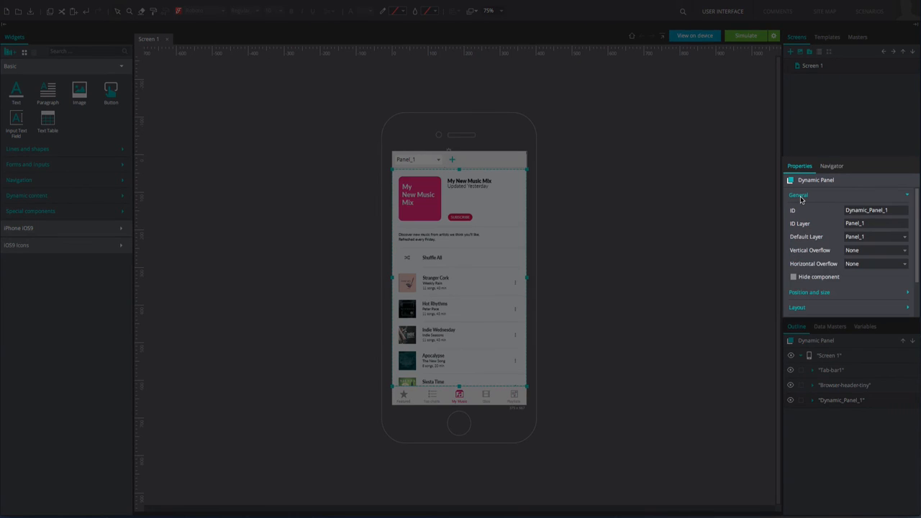
Step: Set the dynamic panel's Vertical Overflow to Scroll auto
left_click(874, 250)
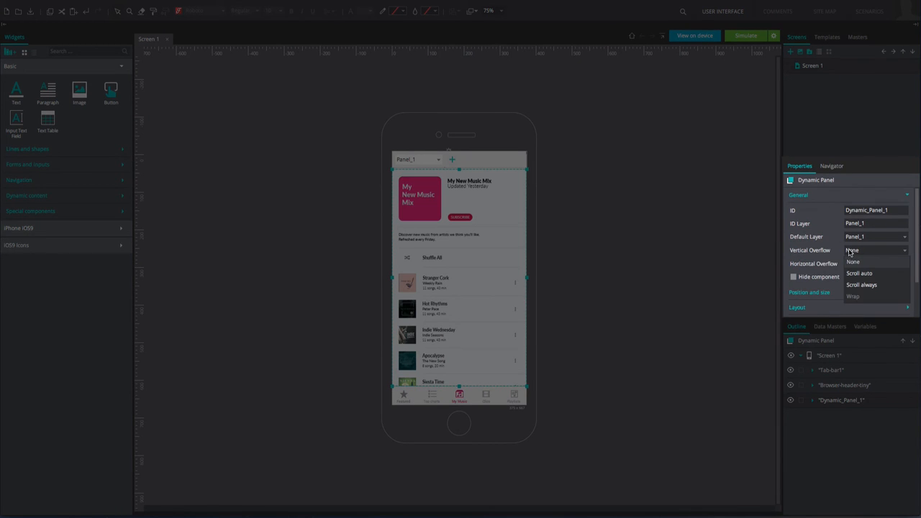
left_click(859, 272)
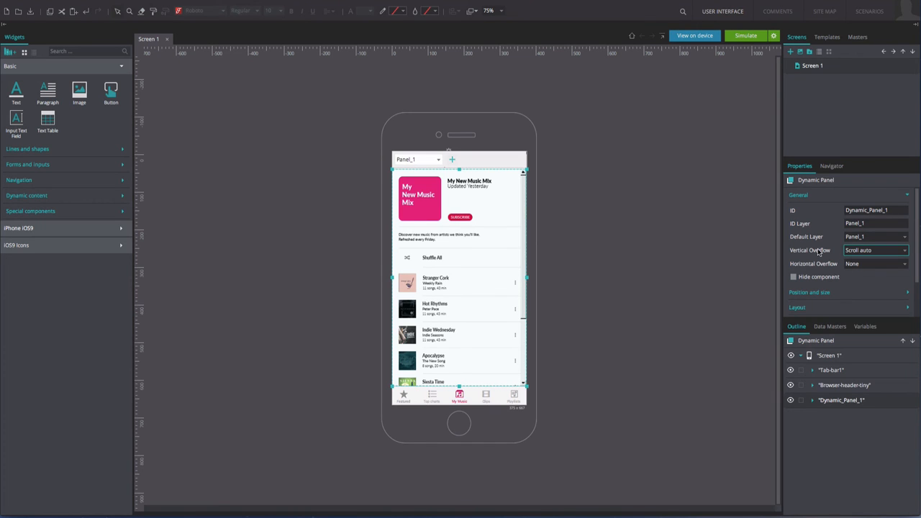
Step: Simulate the prototype and scroll the song list between the fixed header and tab bar
left_click(746, 36)
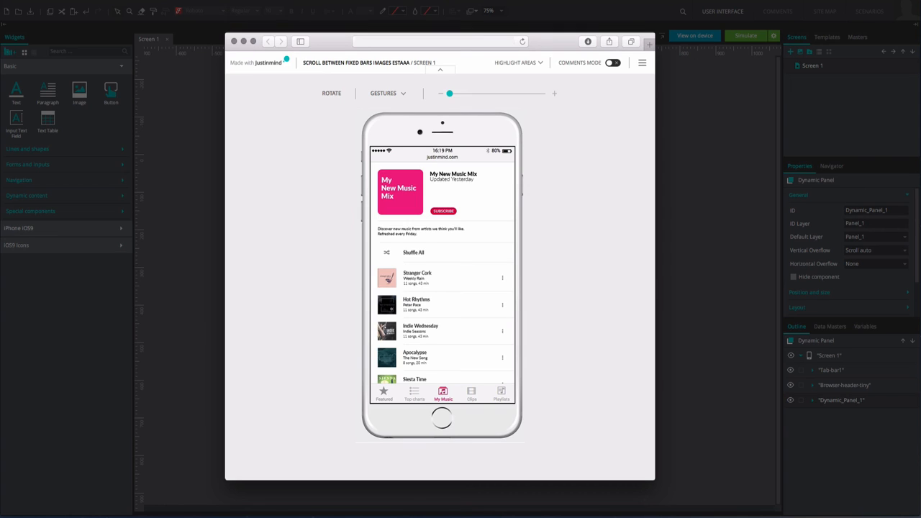
scroll("down", 3)
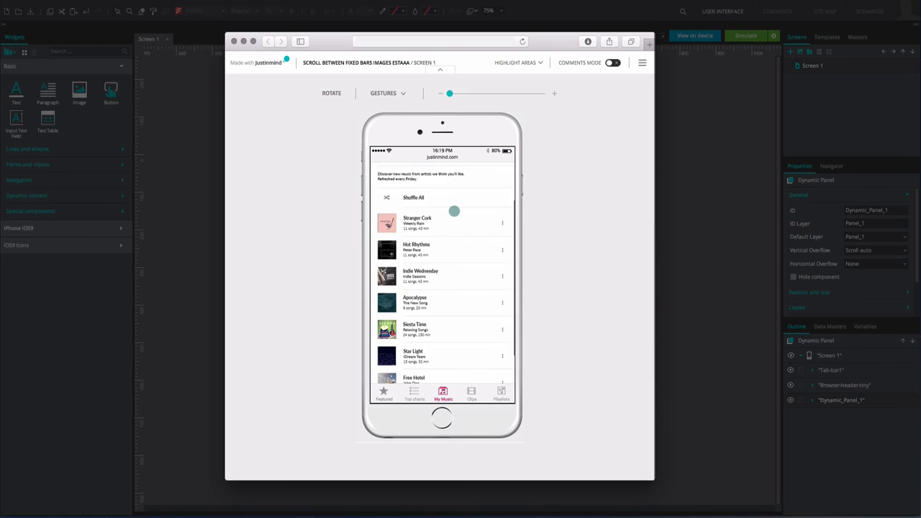
scroll("down", 3)
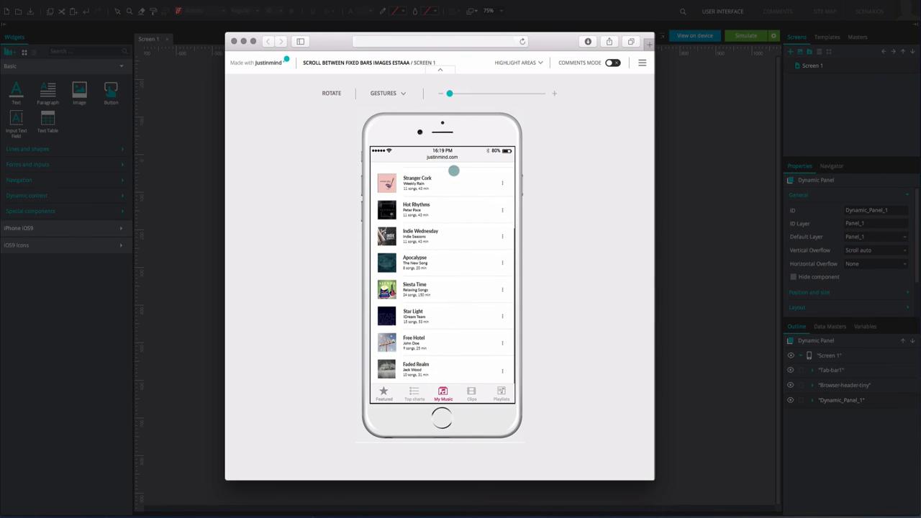